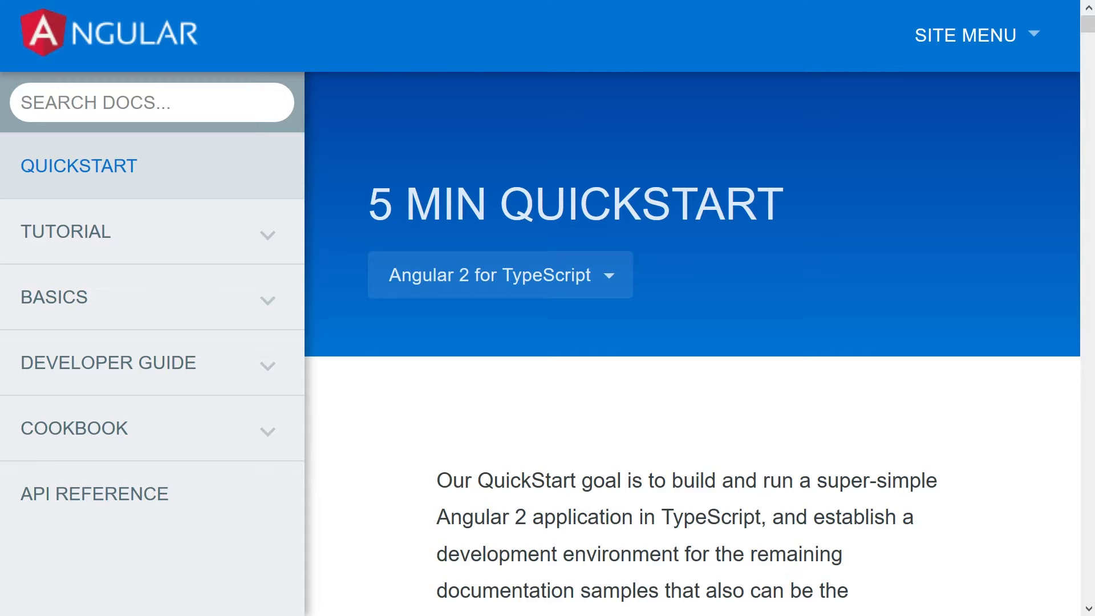
{"action": "mouse_move", "coordinate": [1010, 497]}
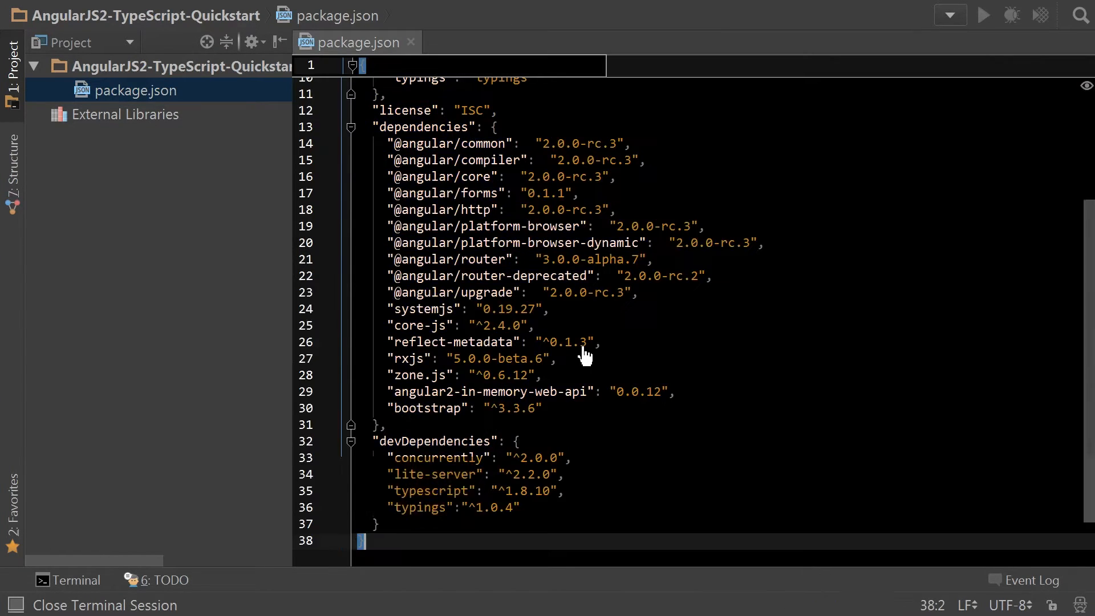
Step: Create a typings.json file, then open tsconfig.json and typings.json from the project tree
{"action": "scroll", "scroll_direction": "up", "scroll_amount": 3}
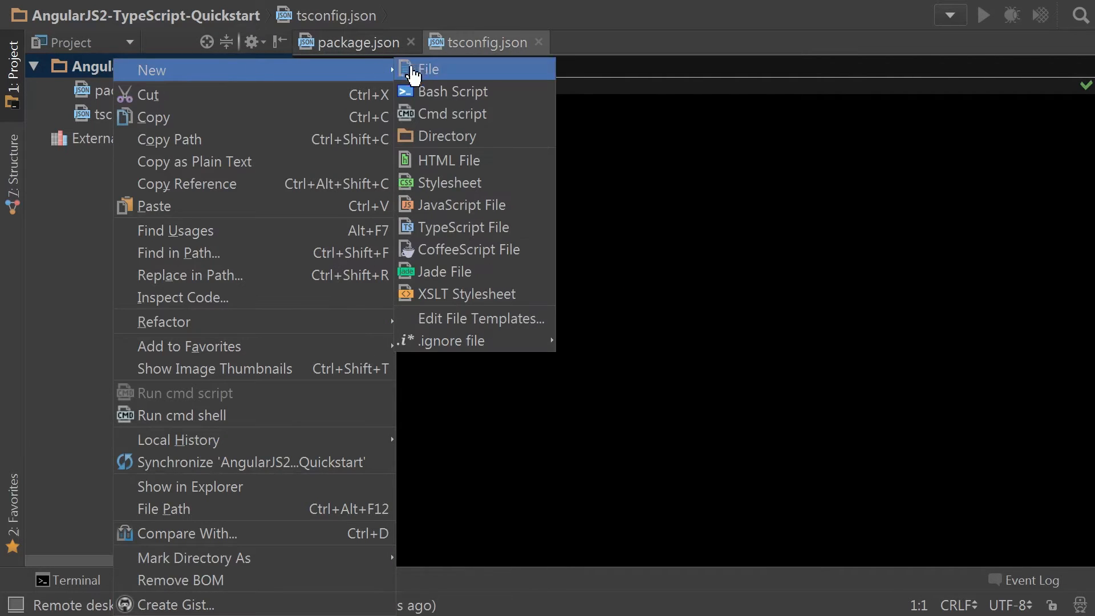
{"action": "left_click", "coordinate": [425, 69]}
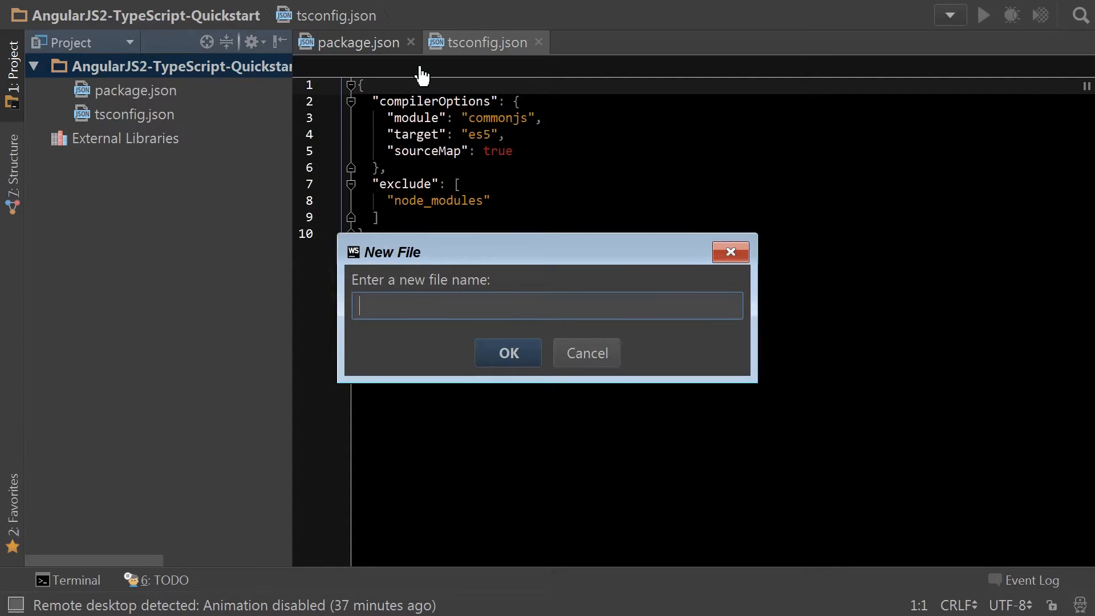
{"action": "type", "text": "typings.j"}
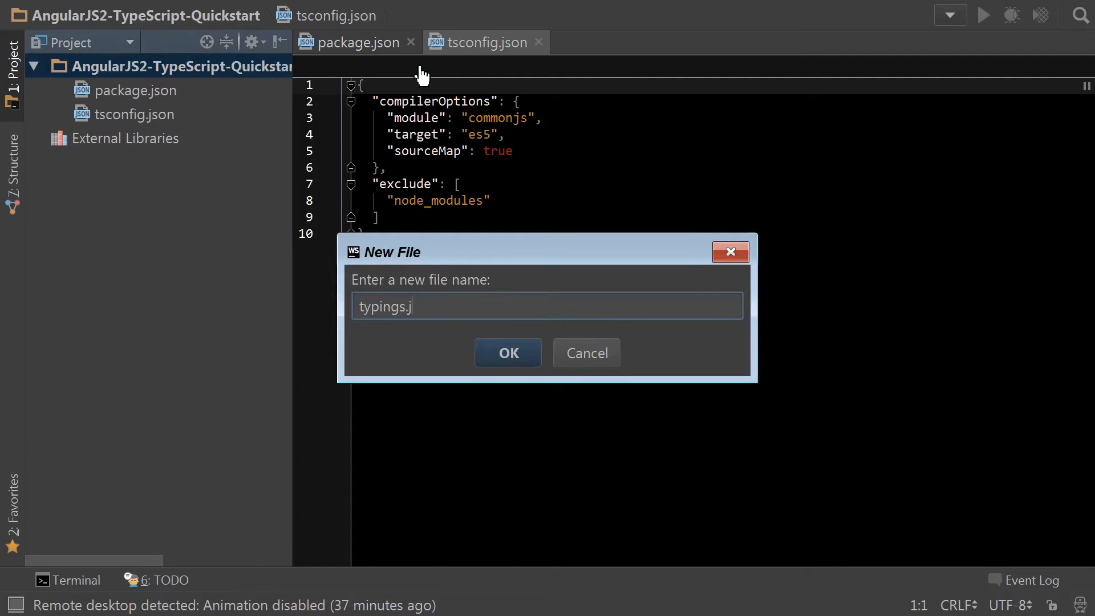
{"action": "left_click", "coordinate": [507, 353]}
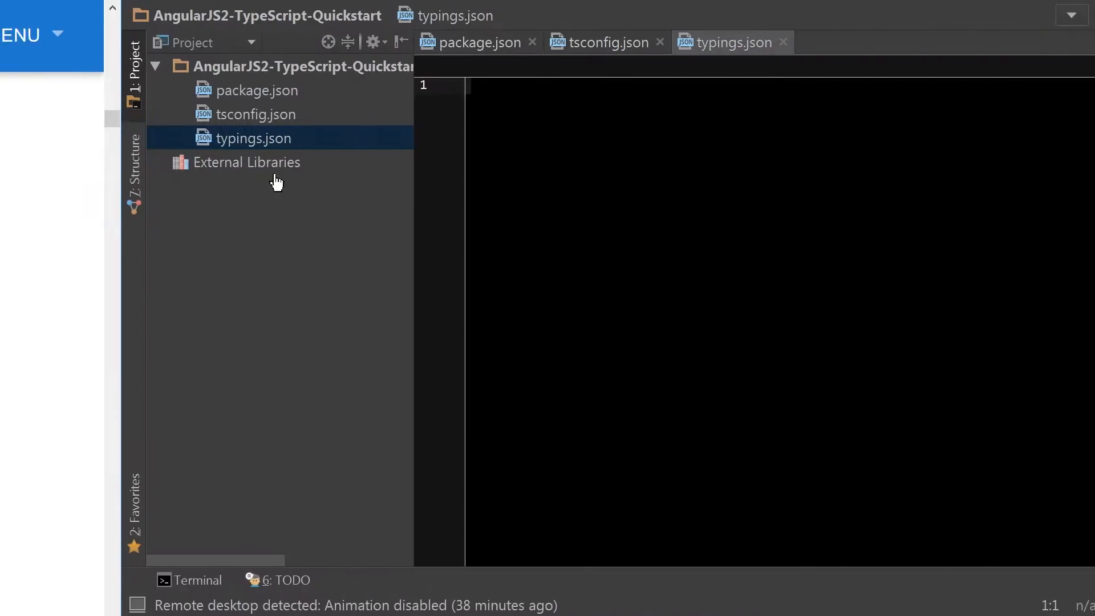
{"action": "left_click", "coordinate": [605, 42]}
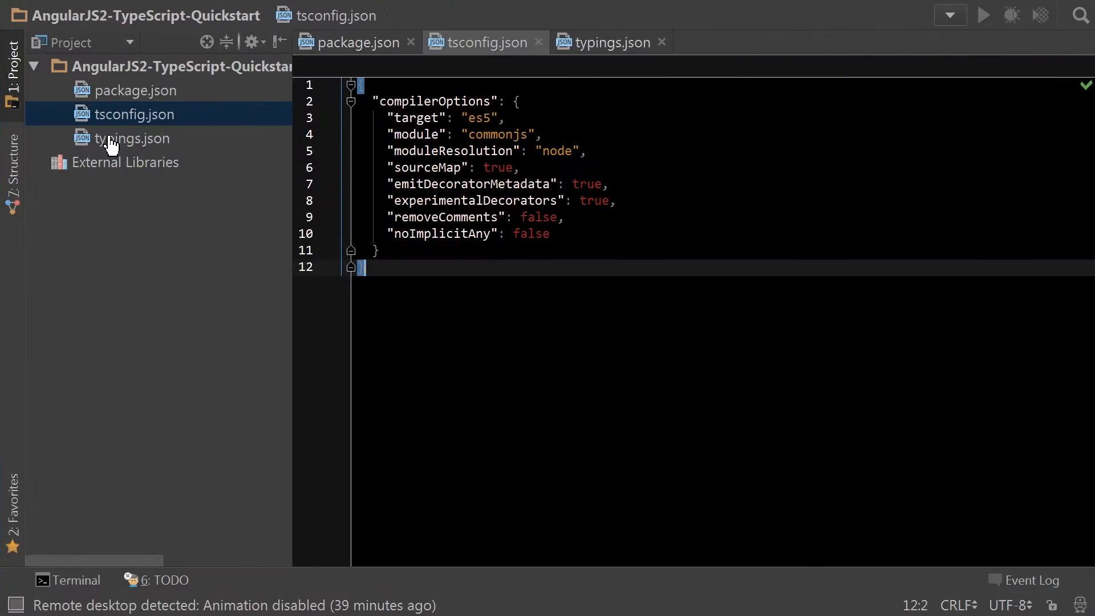
{"action": "left_click", "coordinate": [133, 137]}
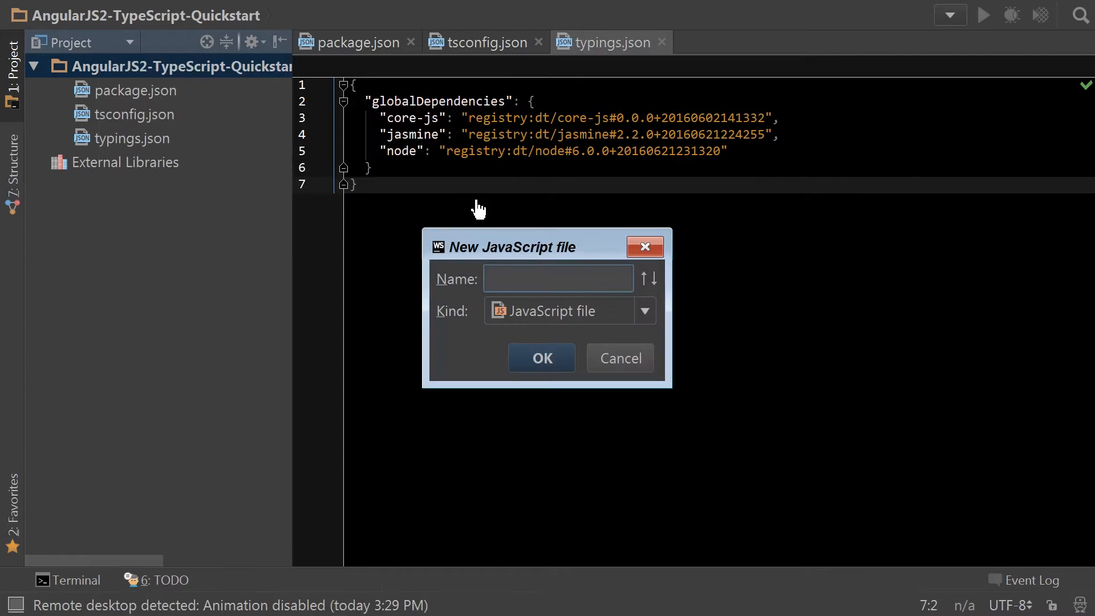
Step: Add systemjs.config.js, close the typings.json editor tab, and bring up the terminal panel
{"action": "left_click", "coordinate": [541, 358]}
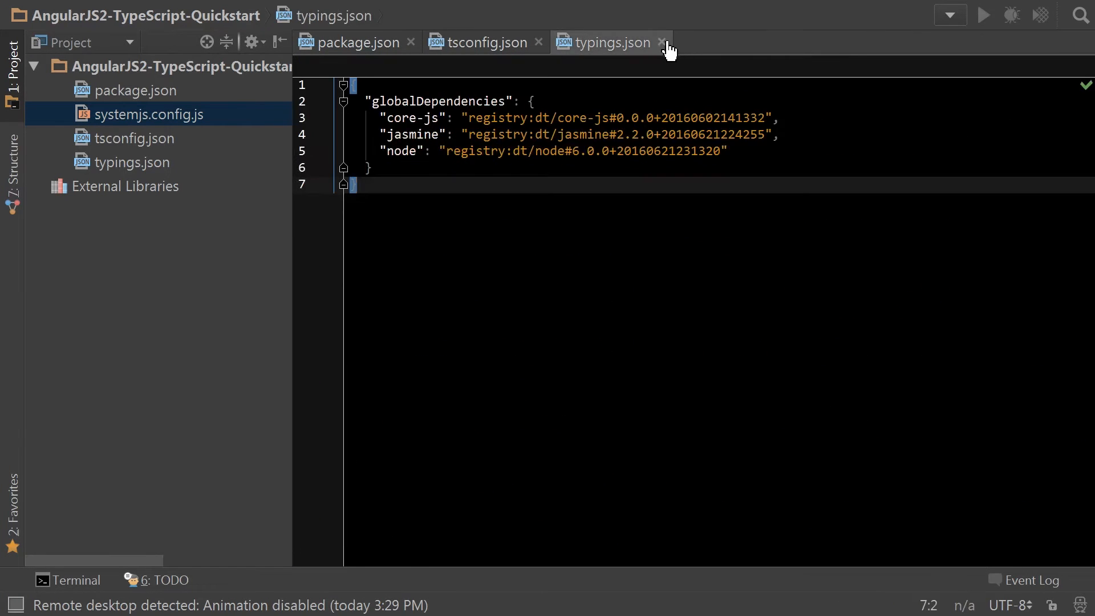
{"action": "left_click", "coordinate": [661, 42]}
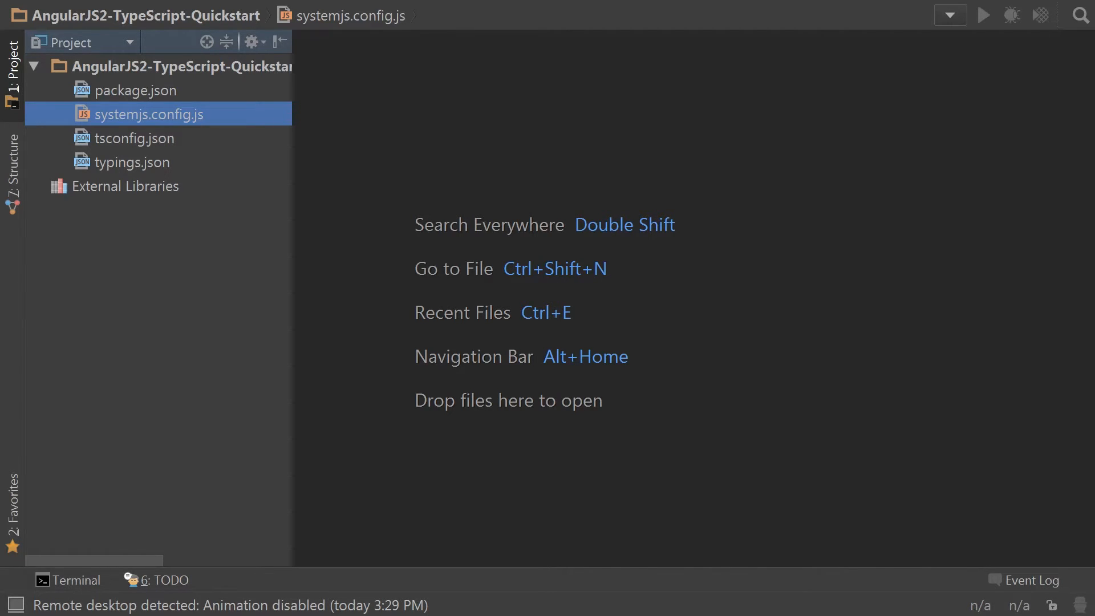
{"action": "left_click", "coordinate": [68, 579]}
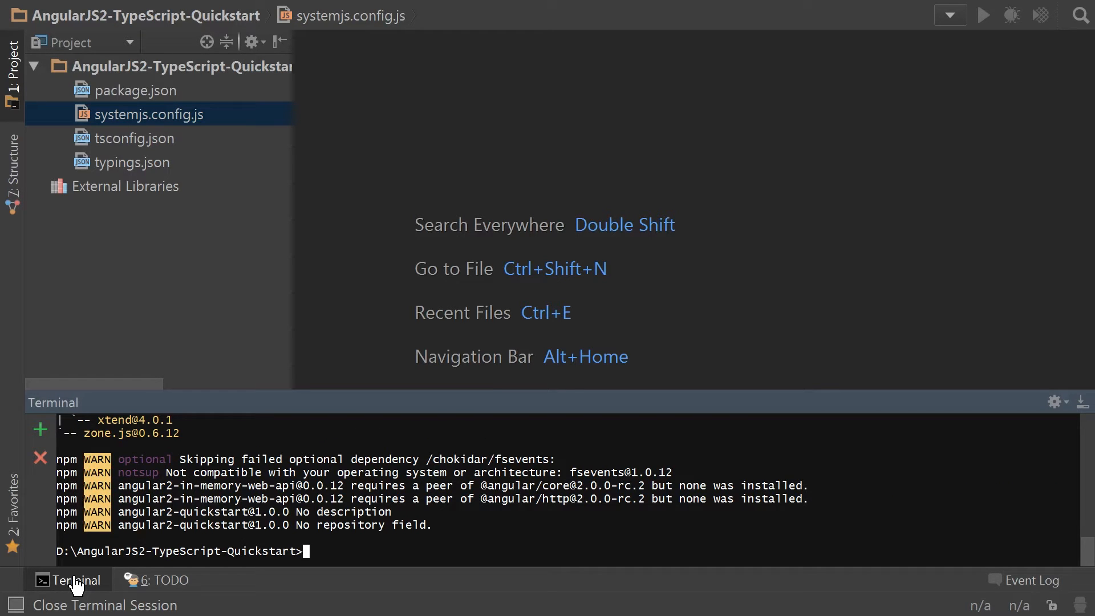
Step: Refresh the project tree so the installed node_modules and typings folders appear
{"action": "left_click", "coordinate": [34, 66]}
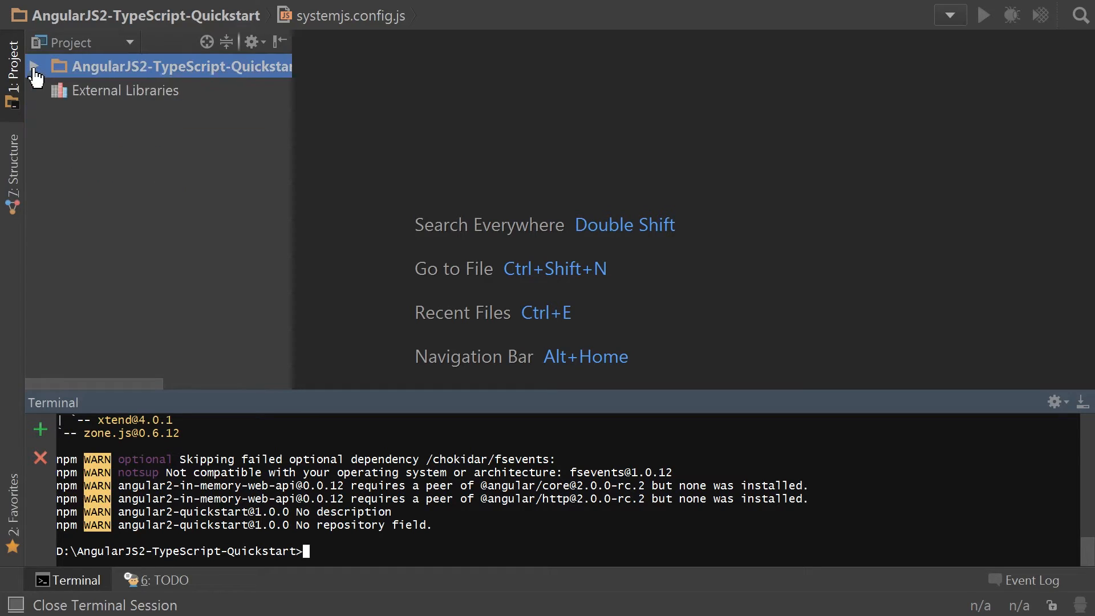
{"action": "left_click", "coordinate": [34, 66]}
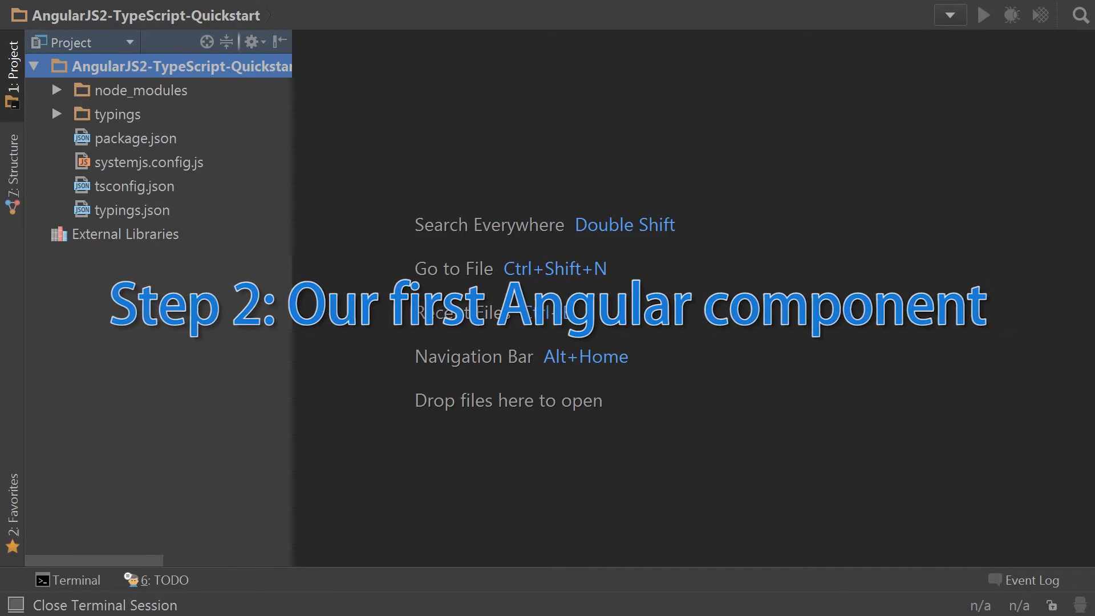
Step: Create an app folder with app.component.ts, accept TypeScript compilation, and paste the AppComponent code
{"action": "right_click", "coordinate": [183, 66]}
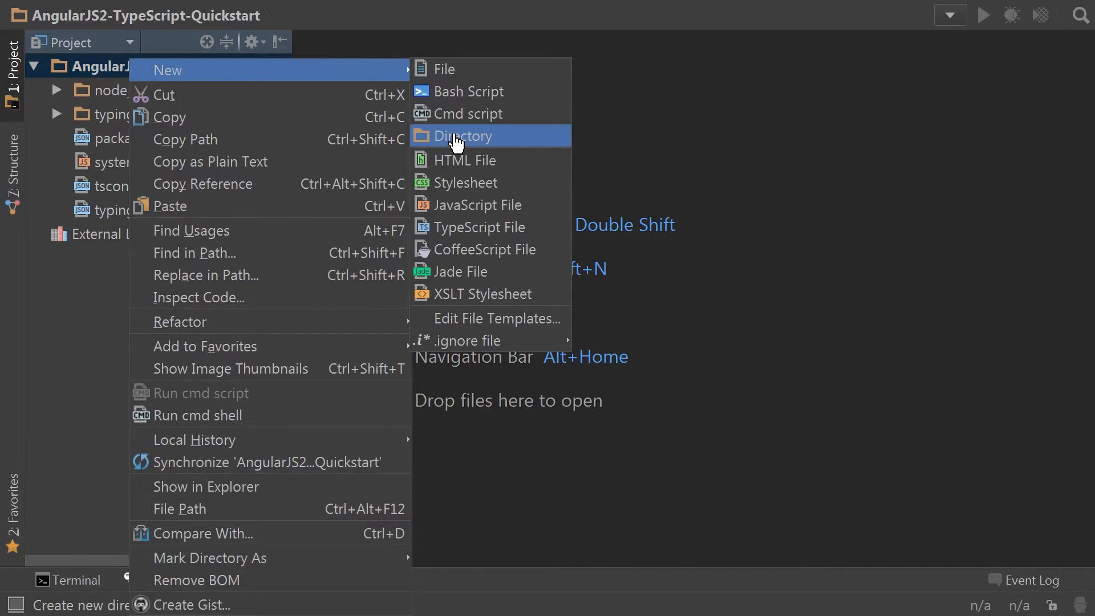
{"action": "left_click", "coordinate": [463, 135]}
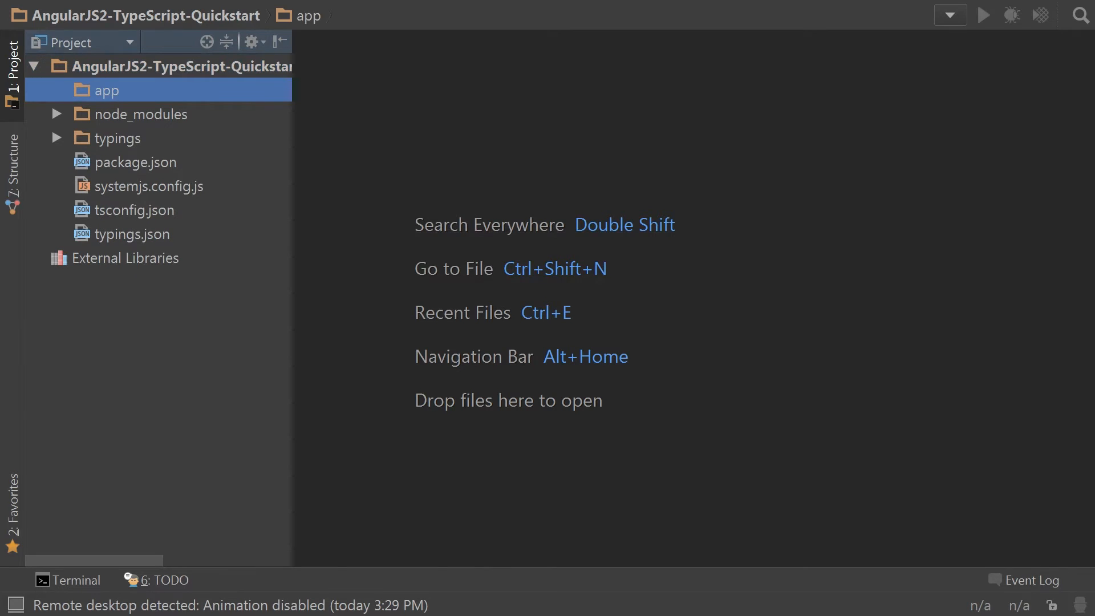
{"action": "mouse_move", "coordinate": [360, 193]}
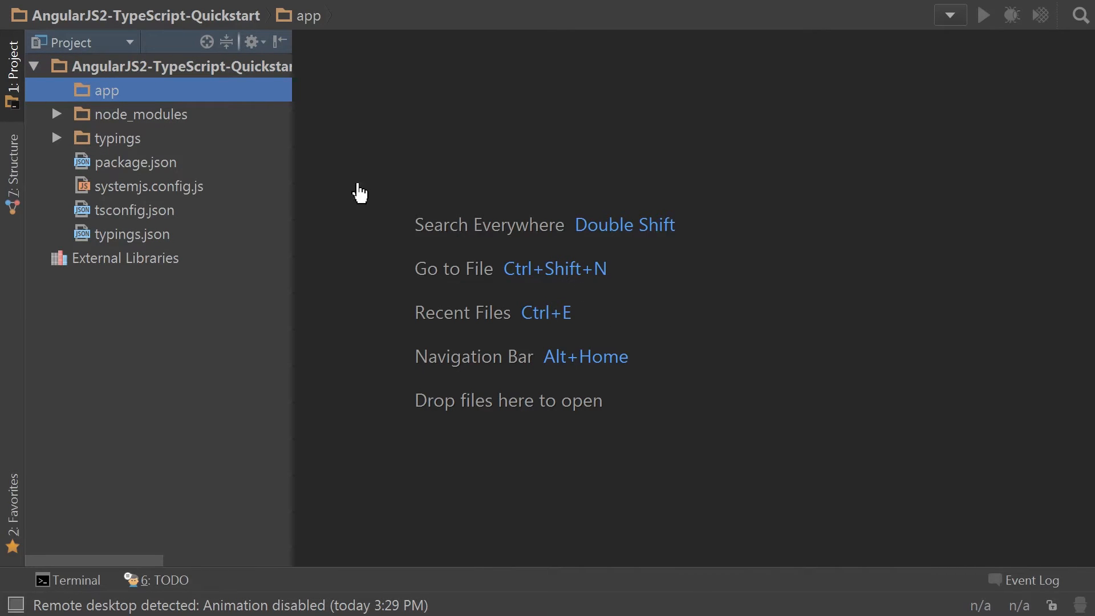
{"action": "right_click", "coordinate": [106, 89]}
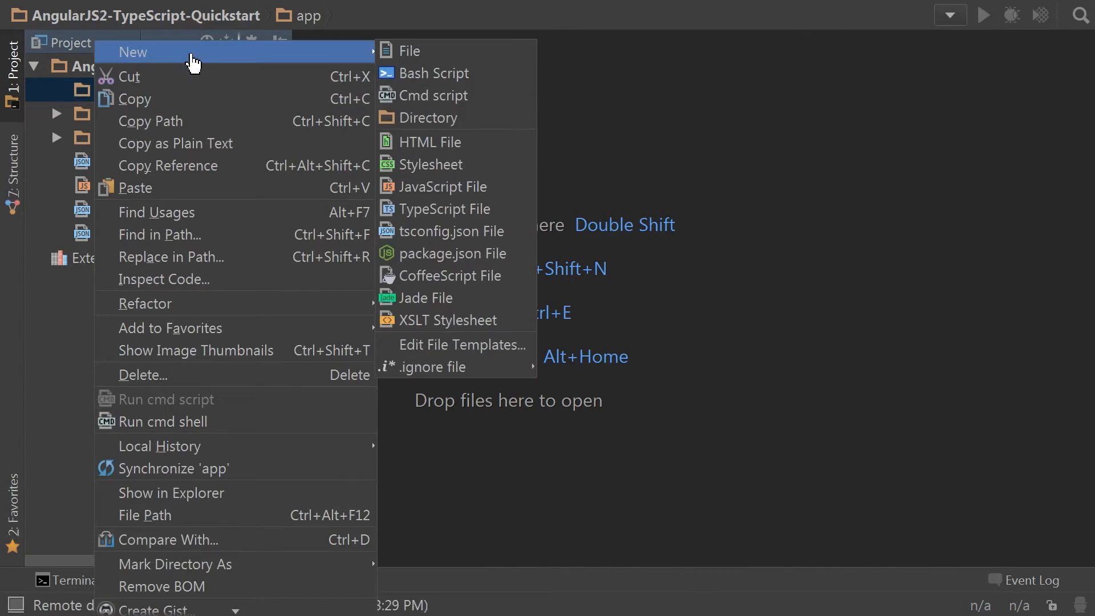
{"action": "left_click", "coordinate": [446, 208]}
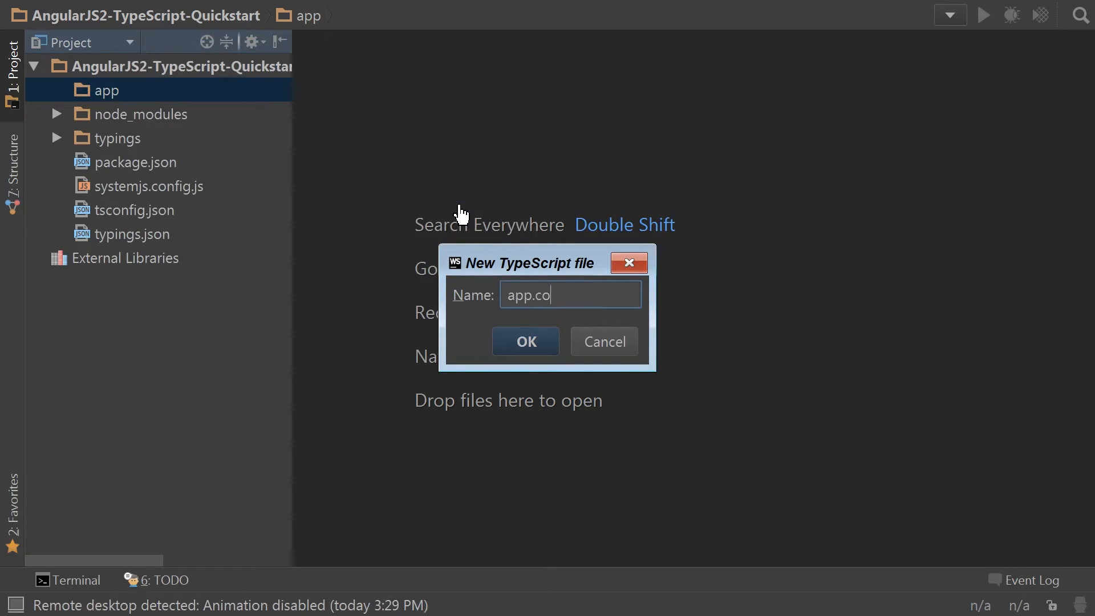
{"action": "left_click", "coordinate": [524, 342]}
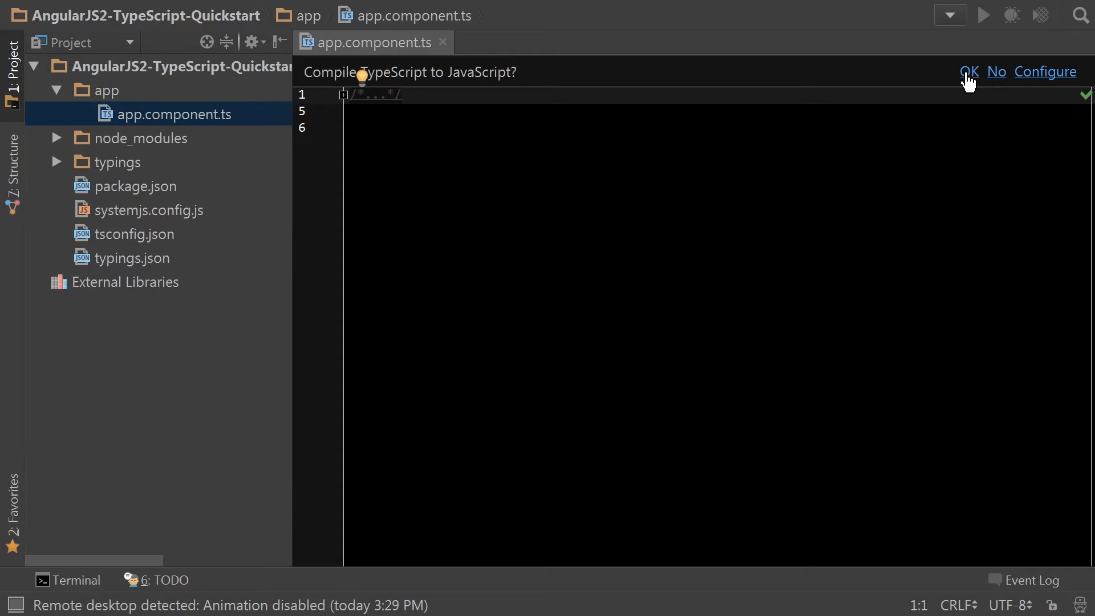
{"action": "left_click", "coordinate": [968, 71]}
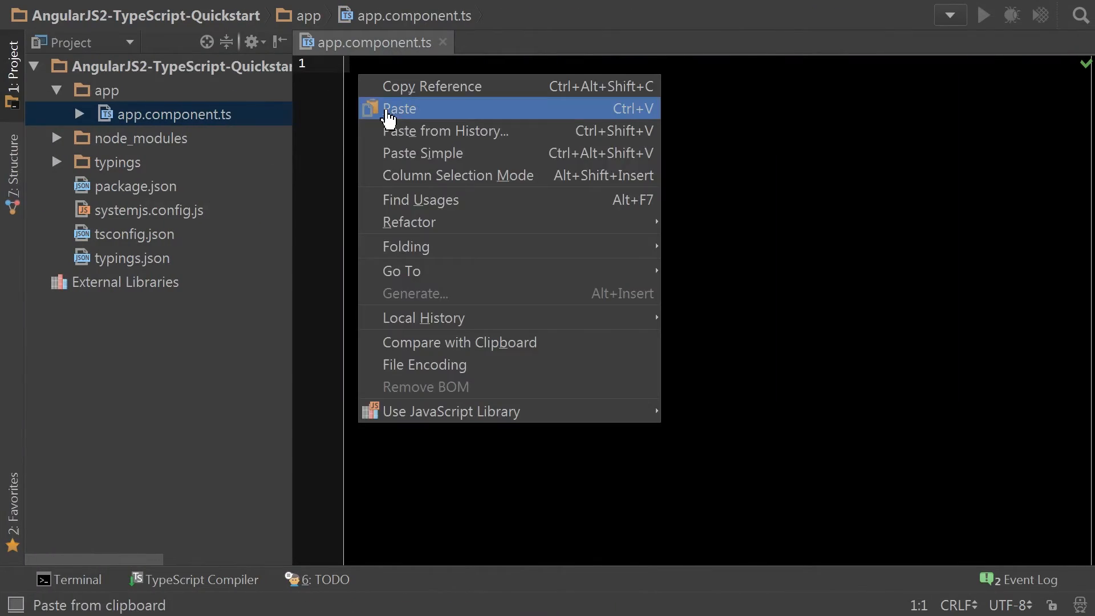
{"action": "left_click", "coordinate": [399, 109]}
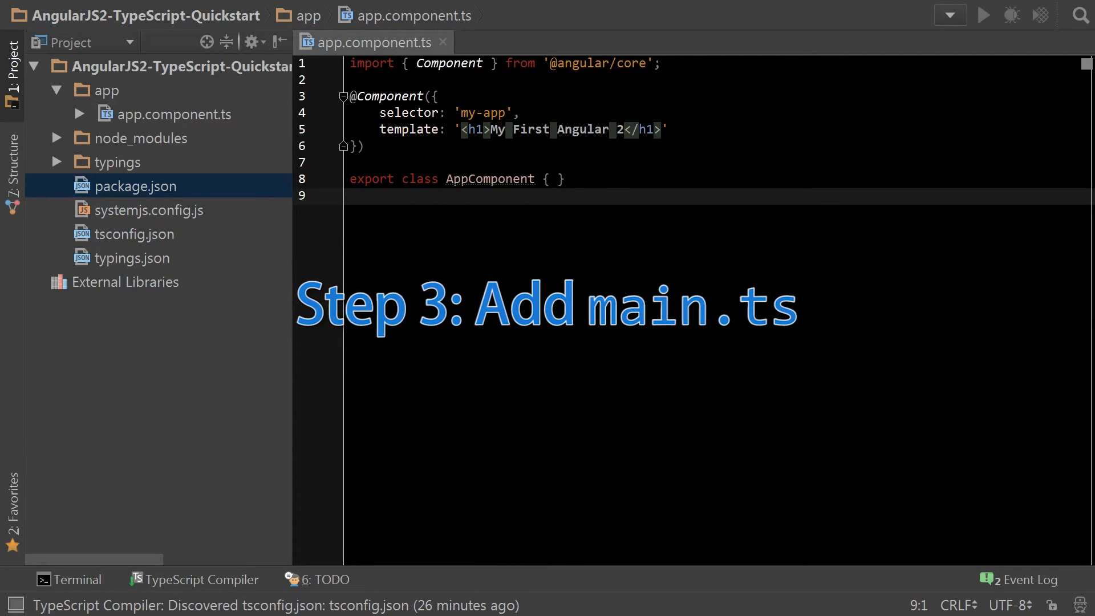
Step: Add main.ts to the app folder and paste the AppComponent bootstrap code
{"action": "right_click", "coordinate": [110, 89]}
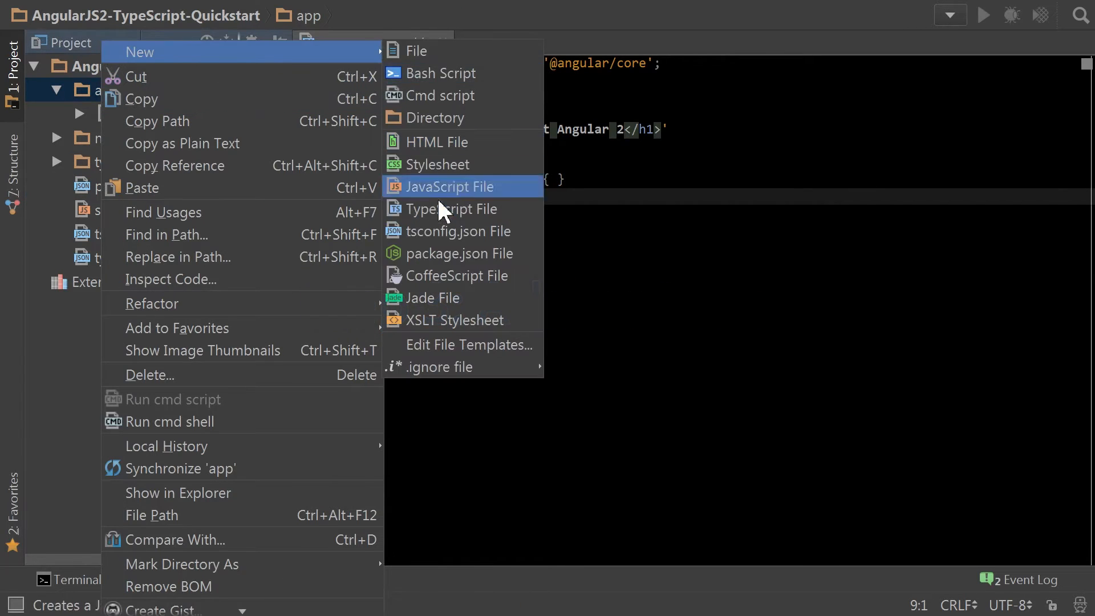
{"action": "left_click", "coordinate": [461, 208]}
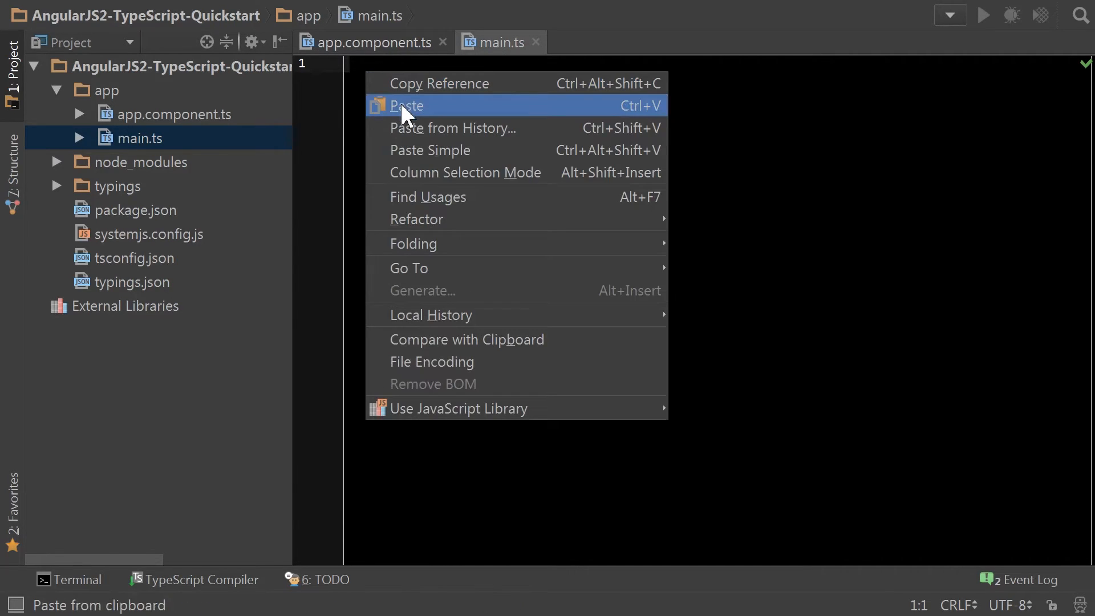
{"action": "left_click", "coordinate": [406, 106]}
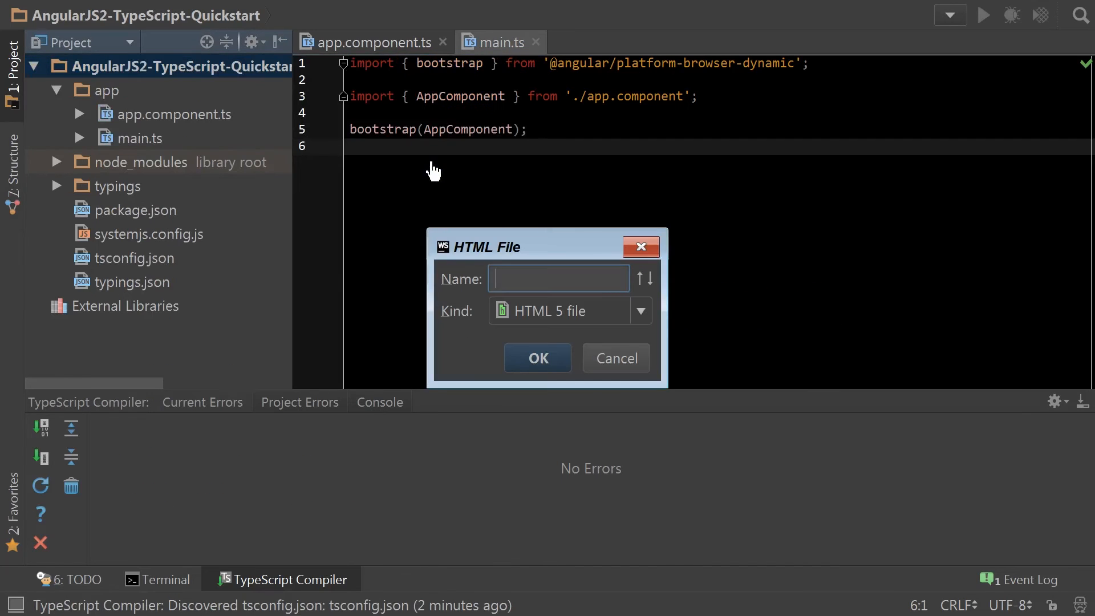
Step: Create index.html with the page markup and add a styles.css file
{"action": "left_click", "coordinate": [537, 357]}
{"action": "type", "text": "styles.c"}
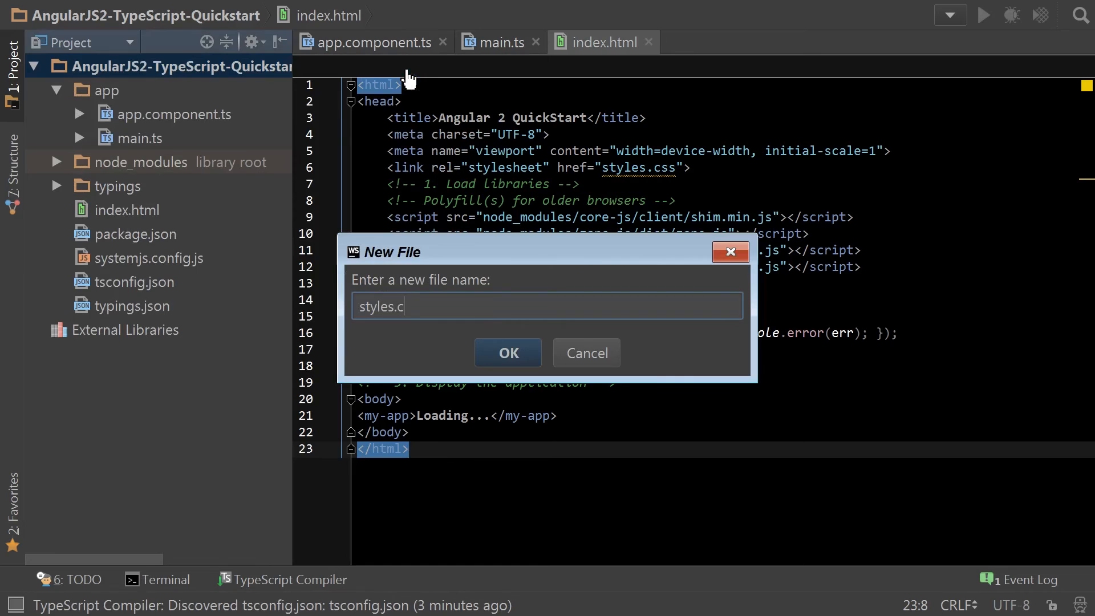
{"action": "left_click", "coordinate": [508, 353]}
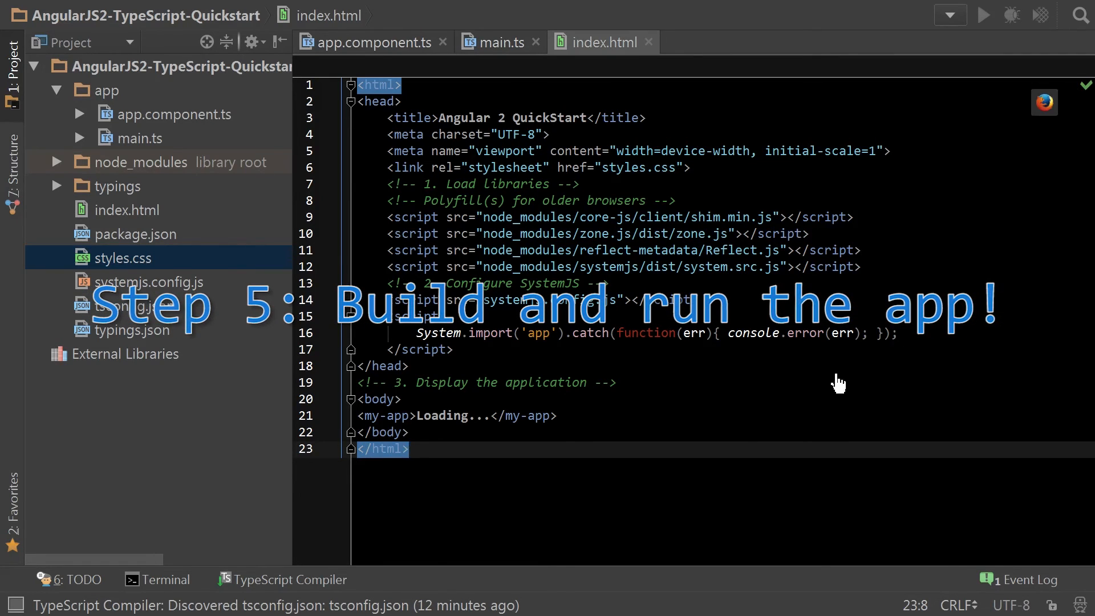
Step: Run npm start in a terminal opened in the project folder
{"action": "left_click", "coordinate": [157, 579]}
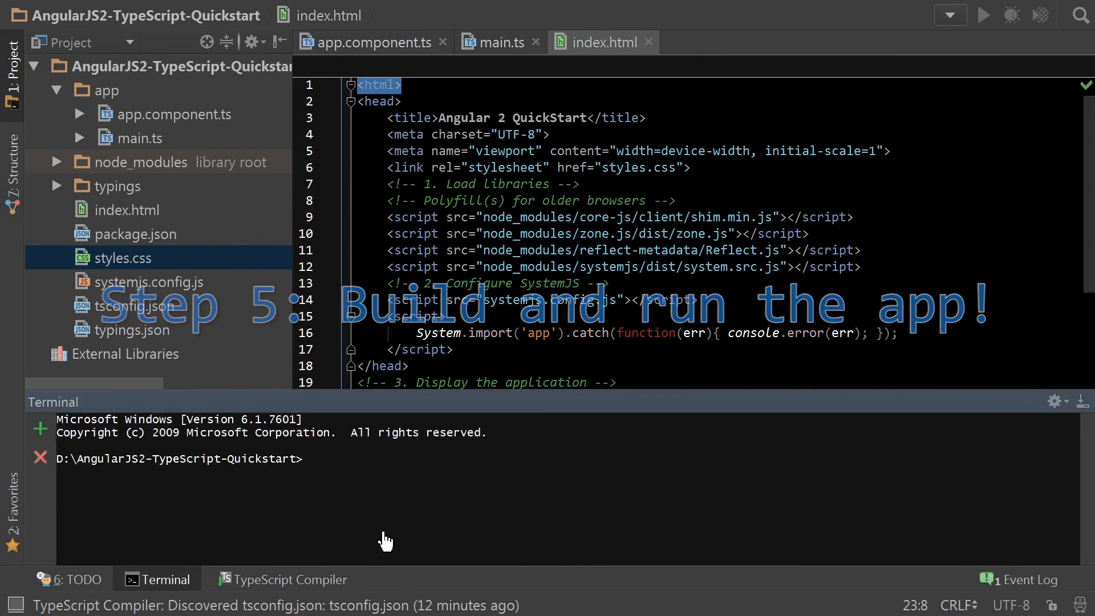
{"action": "type", "text": "npm start"}
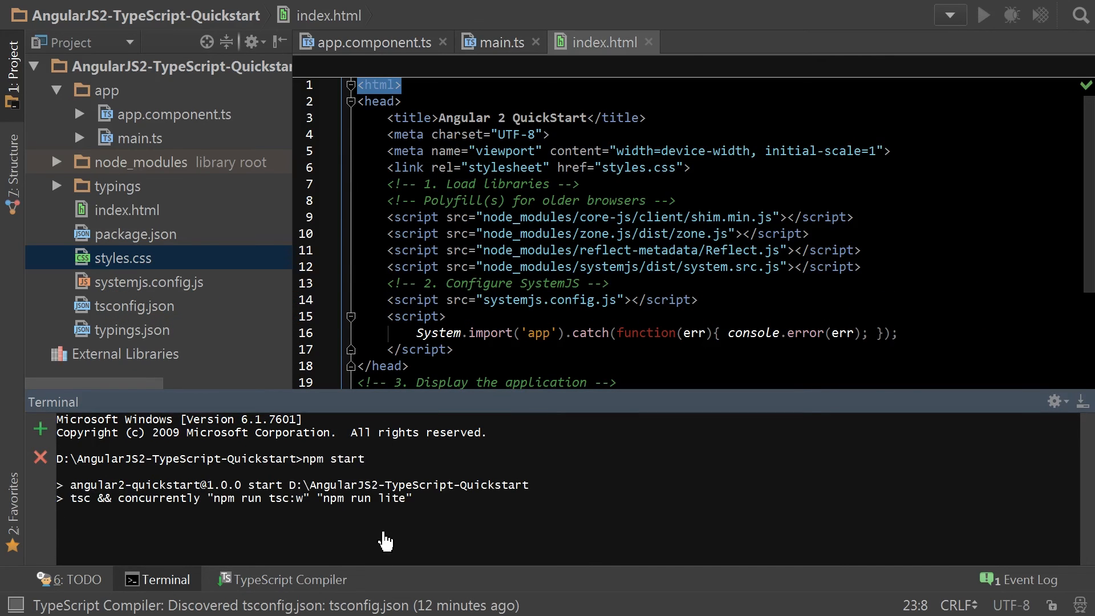